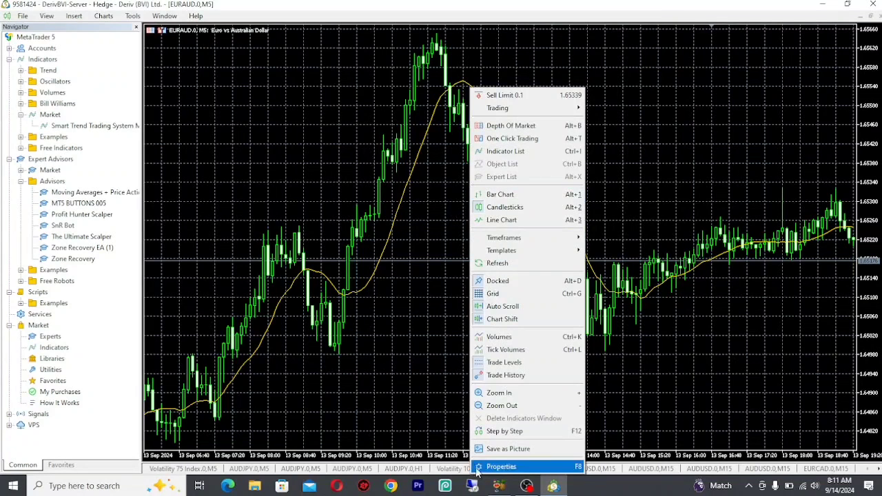
Bring up the EURAUD chart's colour properties, currently showing the Green on Black scheme.
{"action": "left_click", "coordinate": [501, 466]}
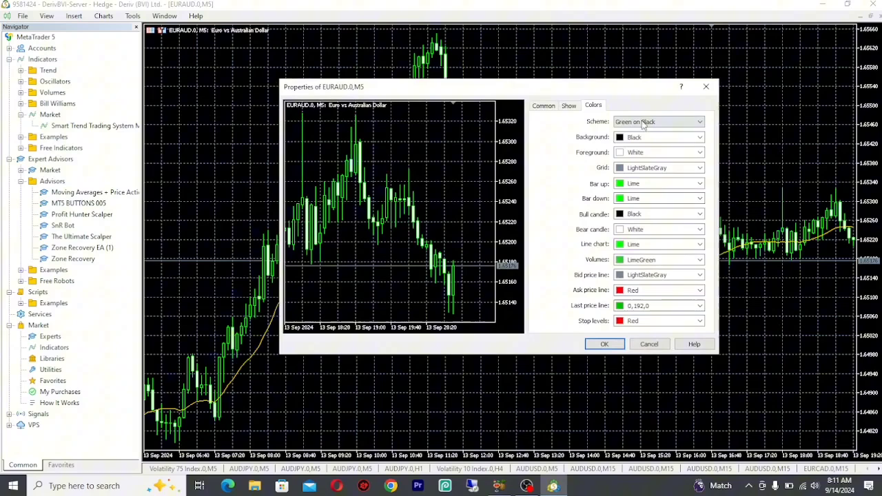
{"action": "mouse_move", "coordinate": [635, 105]}
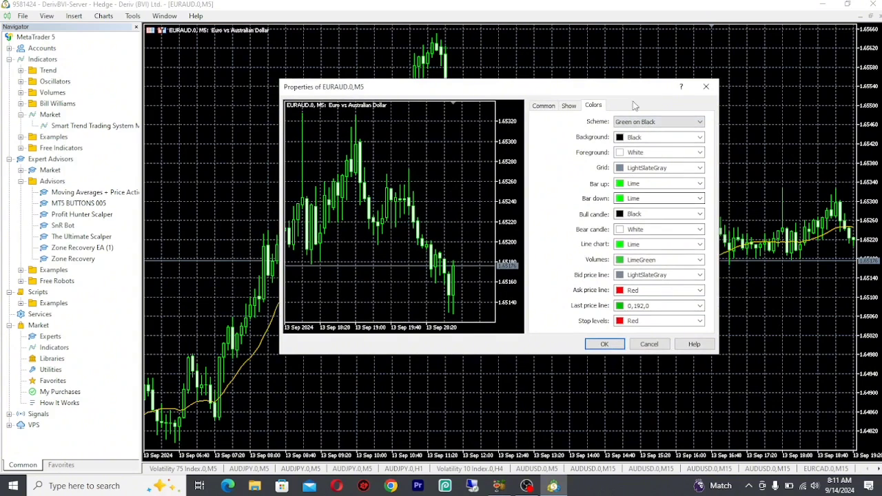
{"action": "mouse_move", "coordinate": [377, 276]}
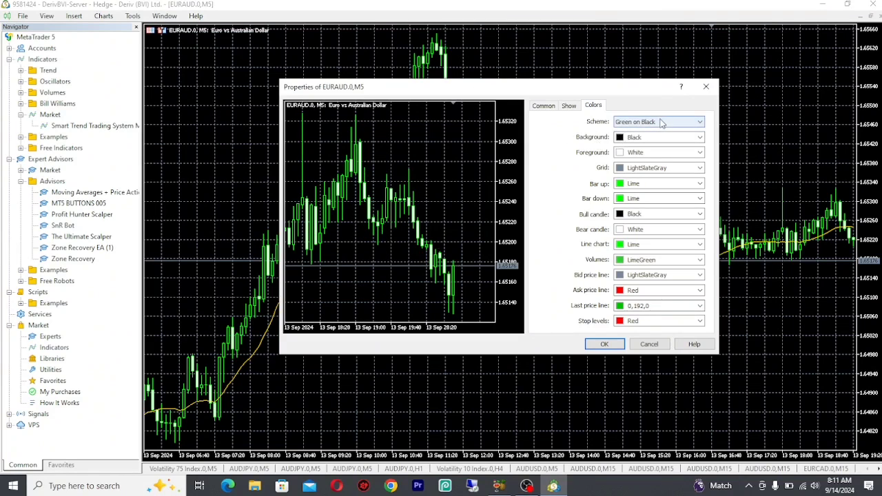
Apply the Black on White preset scheme and set the foreground colour to DarkBlue.
{"action": "left_click", "coordinate": [701, 122]}
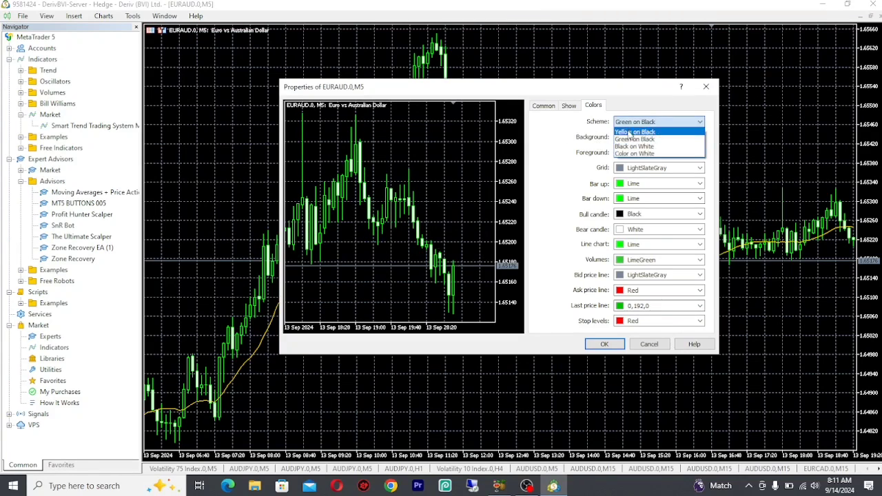
{"action": "left_click", "coordinate": [634, 146]}
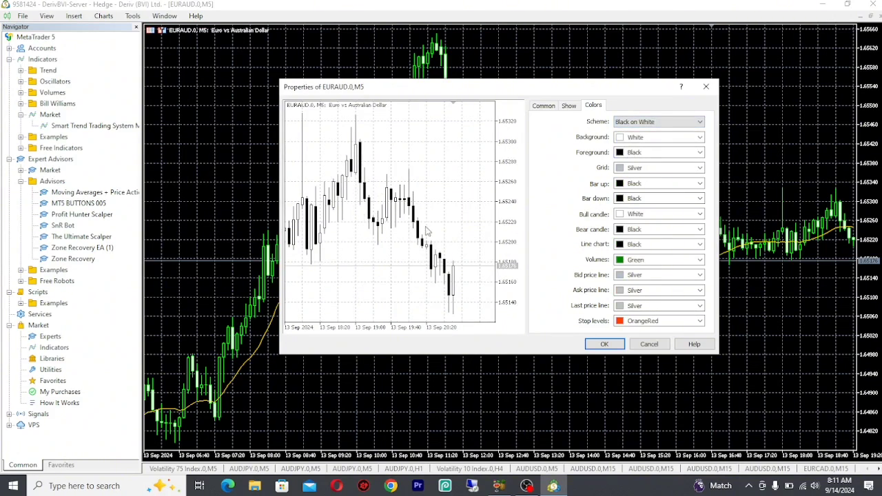
{"action": "mouse_move", "coordinate": [494, 231]}
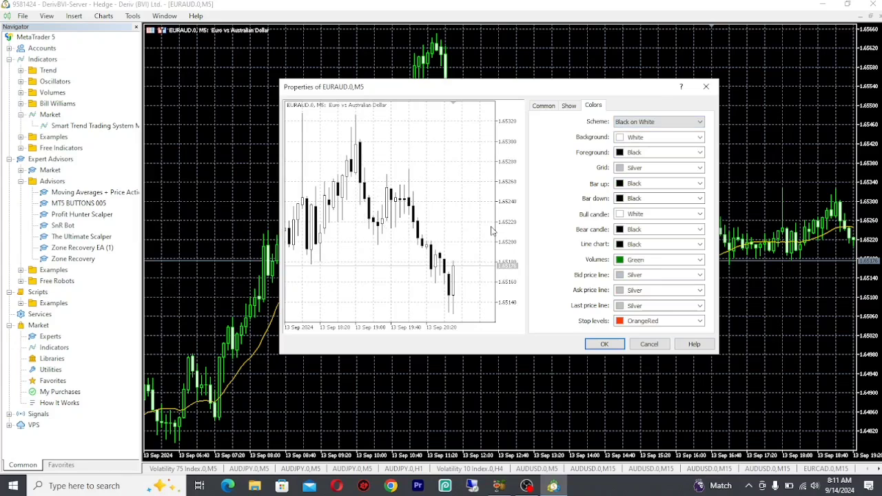
{"action": "mouse_move", "coordinate": [508, 145]}
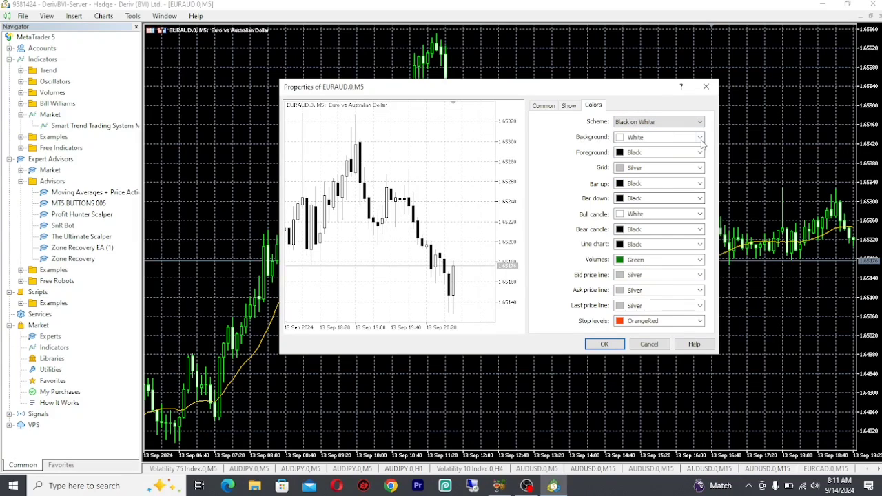
{"action": "left_click", "coordinate": [701, 136]}
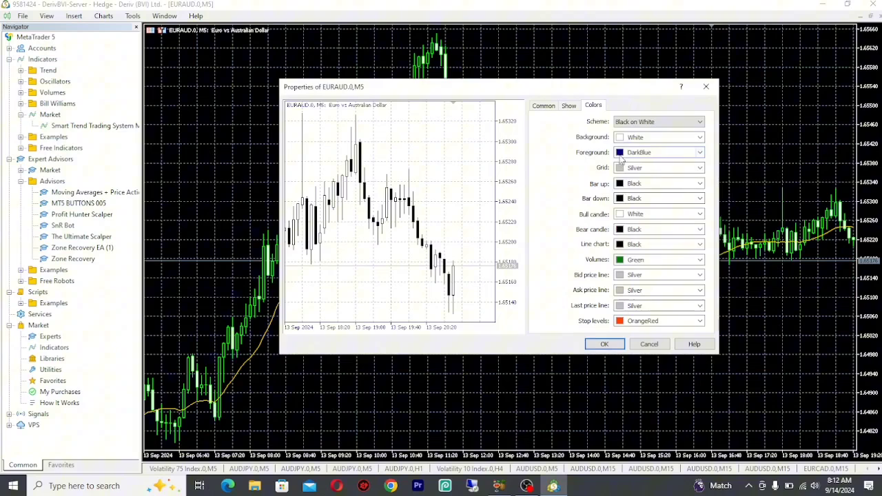
Set Grid to None, Bar up and Bull candle to DarkBlue, Bar down and Bear candle to Red.
{"action": "left_click", "coordinate": [700, 168]}
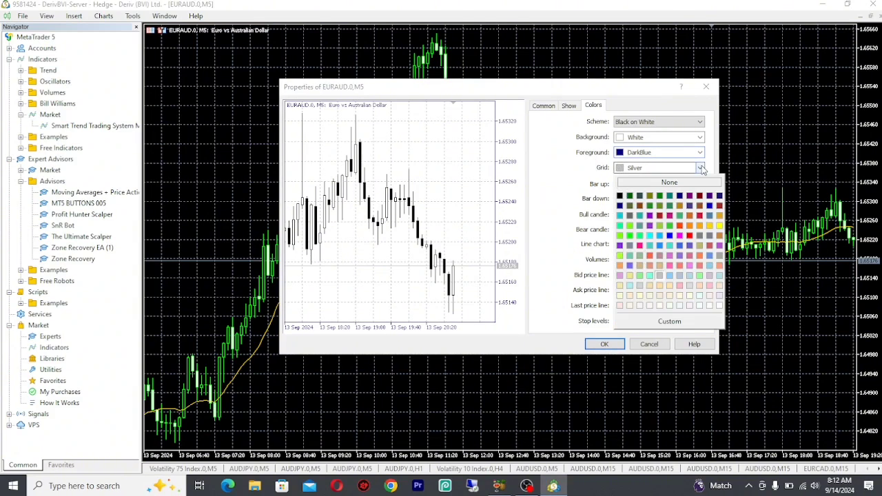
{"action": "left_click", "coordinate": [668, 182]}
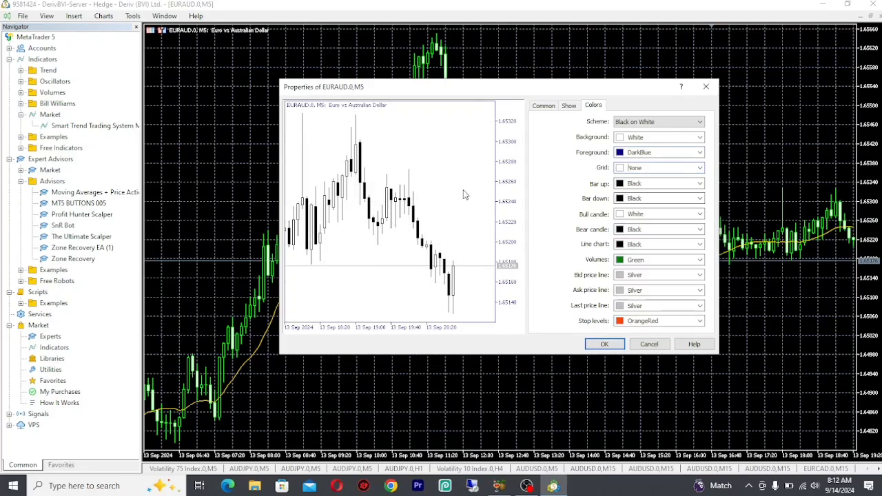
{"action": "mouse_move", "coordinate": [568, 179]}
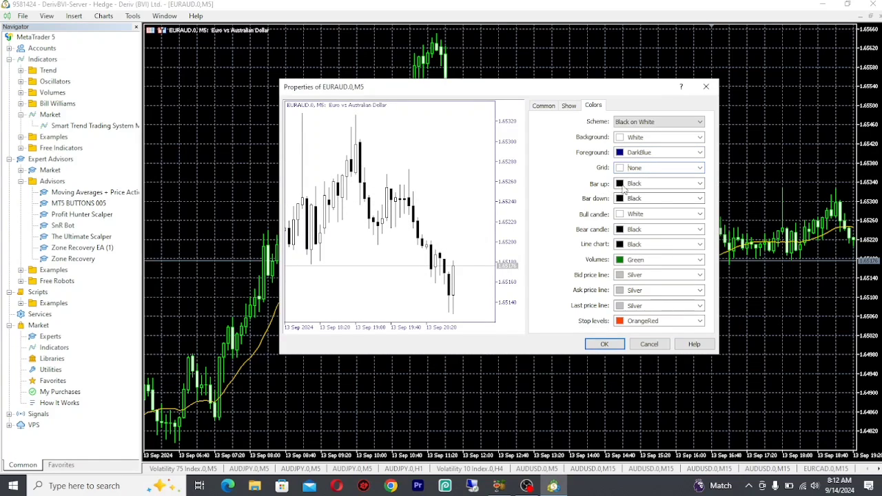
{"action": "left_click", "coordinate": [700, 183]}
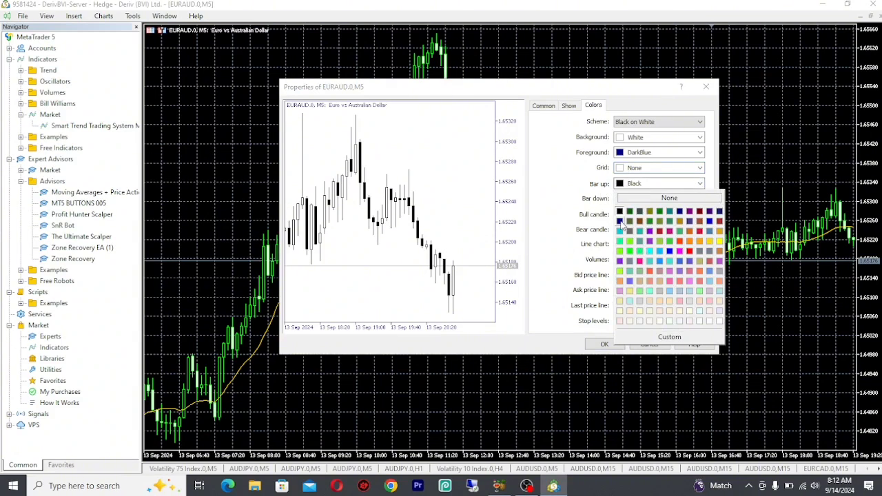
{"action": "left_click", "coordinate": [620, 213]}
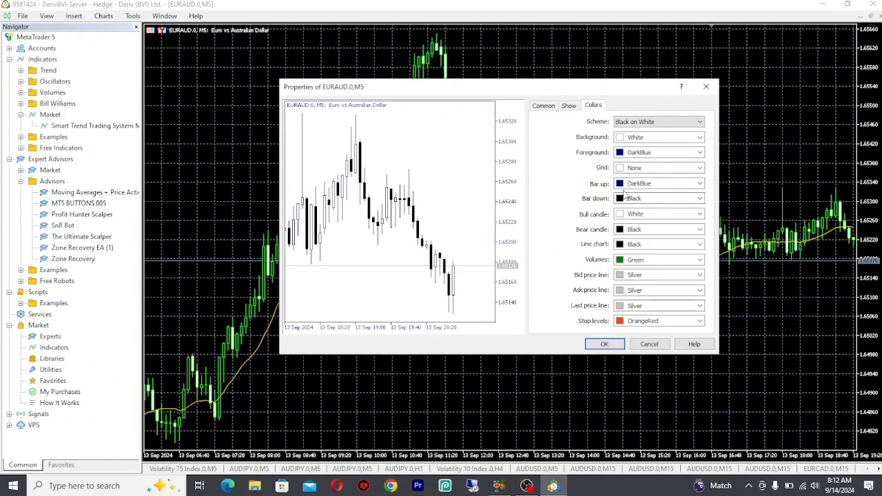
{"action": "left_click", "coordinate": [700, 214]}
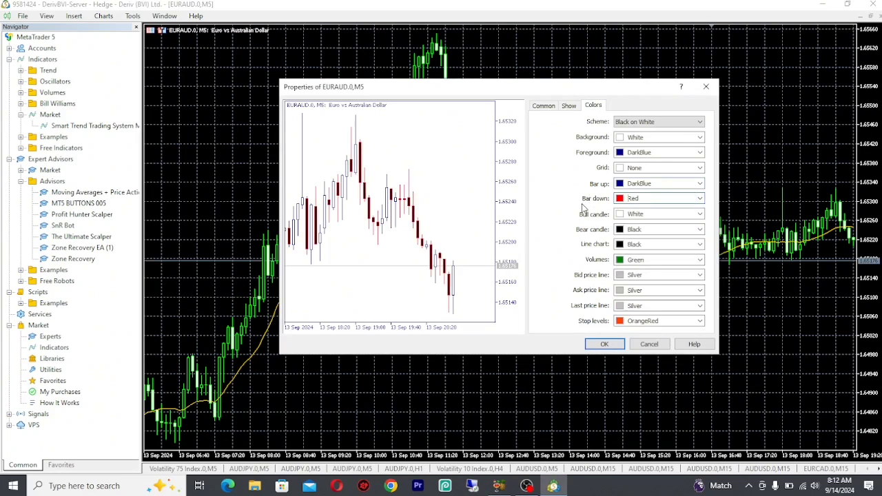
{"action": "mouse_move", "coordinate": [623, 224]}
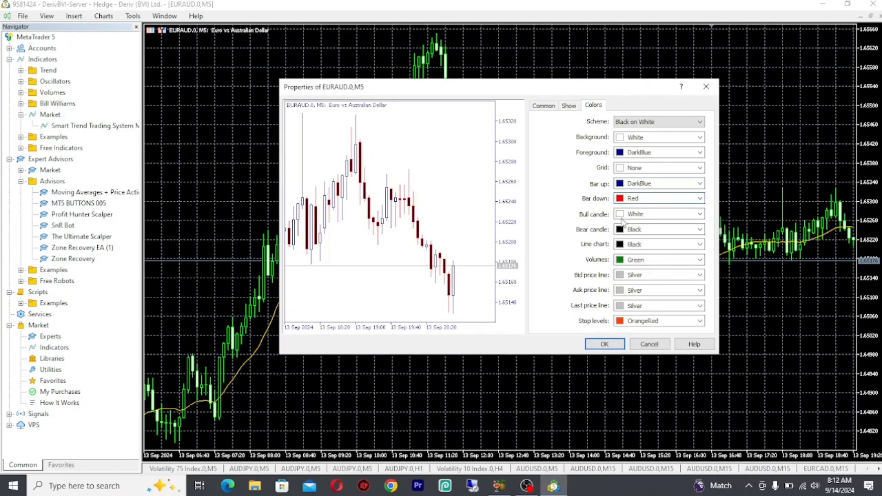
{"action": "left_click", "coordinate": [700, 228]}
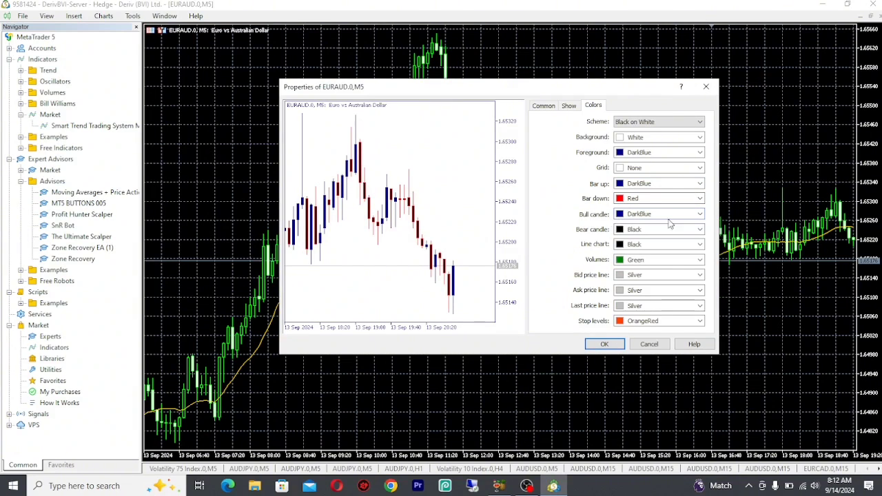
{"action": "left_click", "coordinate": [700, 244]}
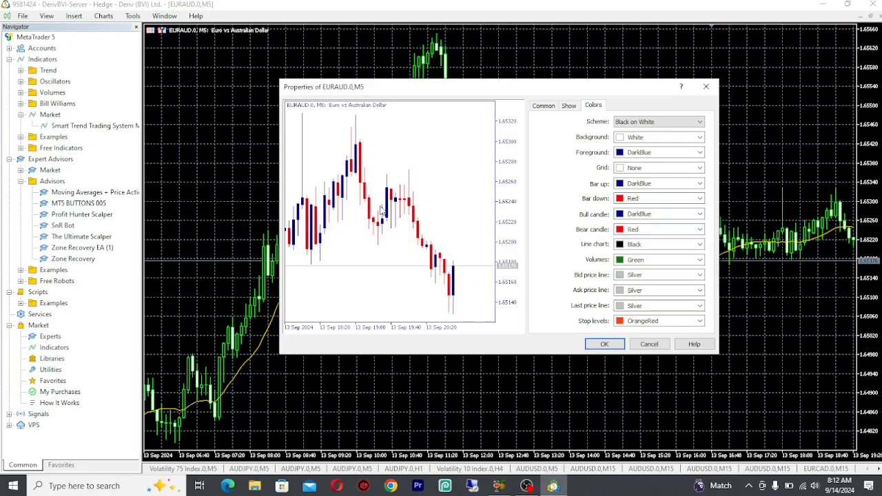
{"action": "mouse_move", "coordinate": [462, 212]}
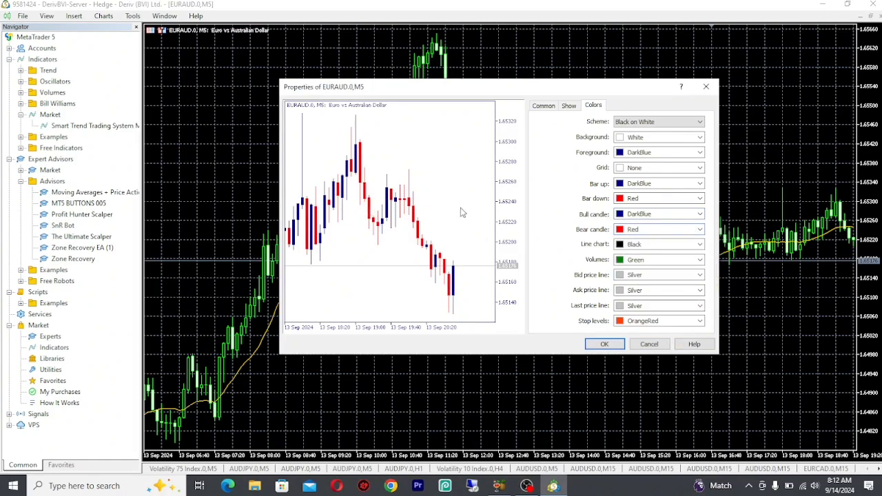
{"action": "mouse_move", "coordinate": [600, 298]}
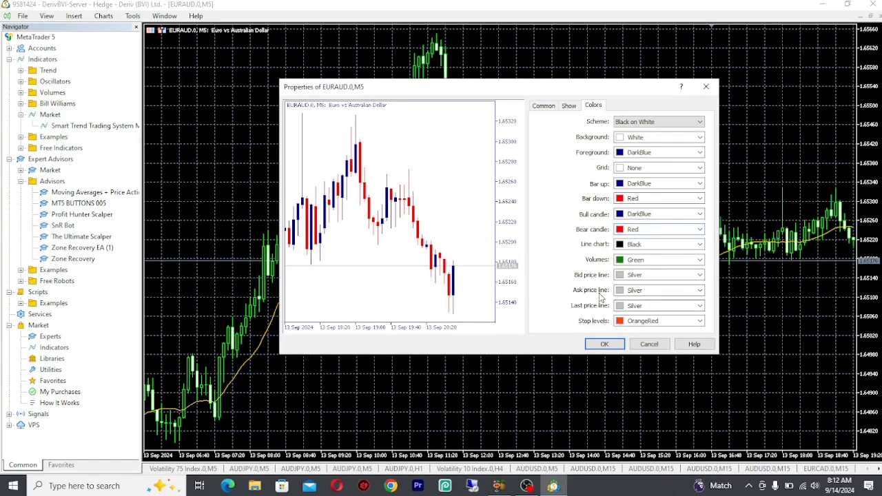
{"action": "mouse_move", "coordinate": [568, 267]}
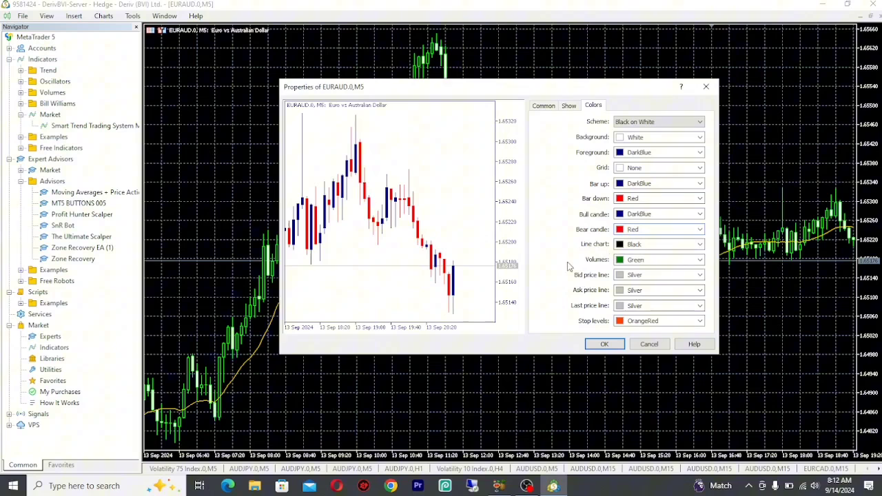
Confirm the properties so the chart shows white background, dark blue and red candles, no grid.
{"action": "left_click", "coordinate": [604, 345]}
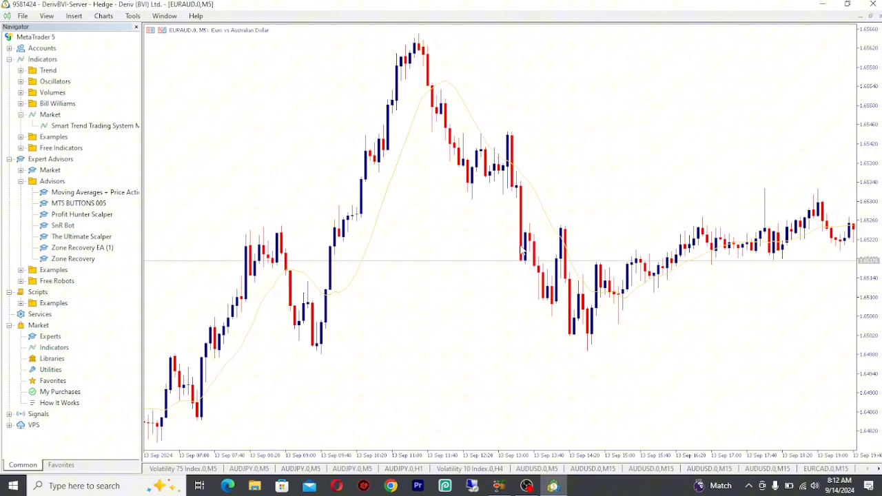
{"action": "mouse_move", "coordinate": [430, 196]}
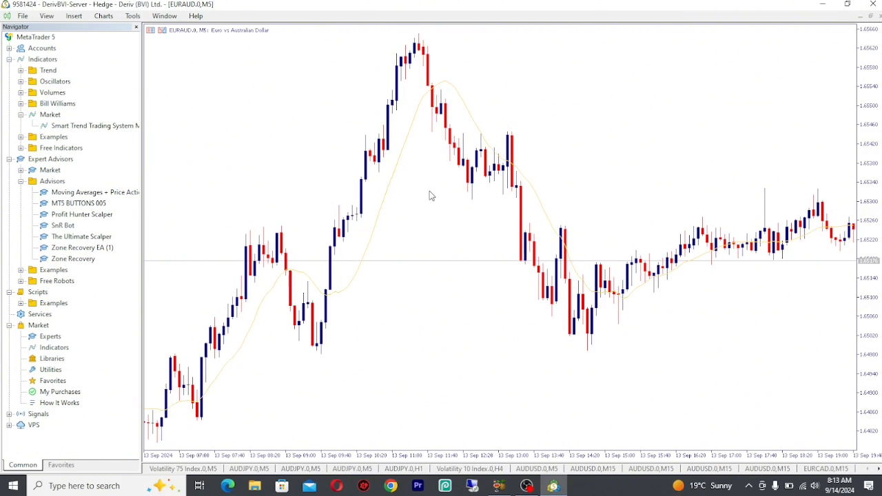
Save the chart's current look as a template named default.tpl.
{"action": "right_click", "coordinate": [430, 196]}
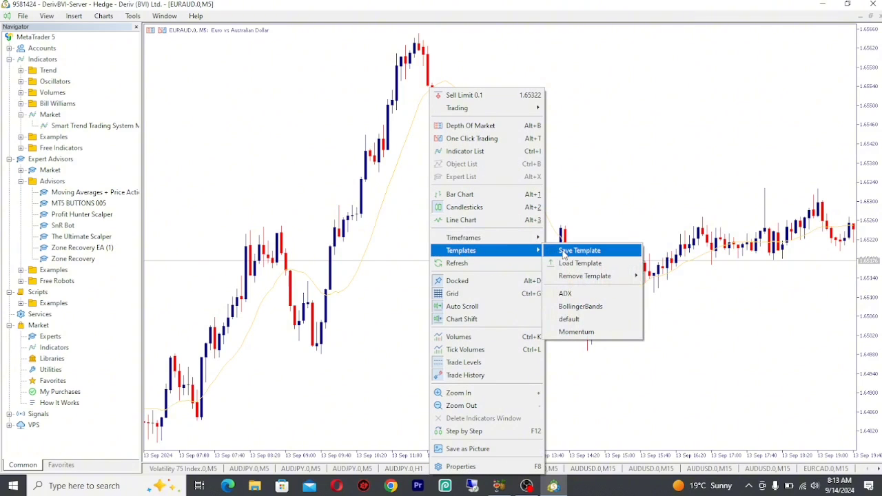
{"action": "left_click", "coordinate": [579, 251]}
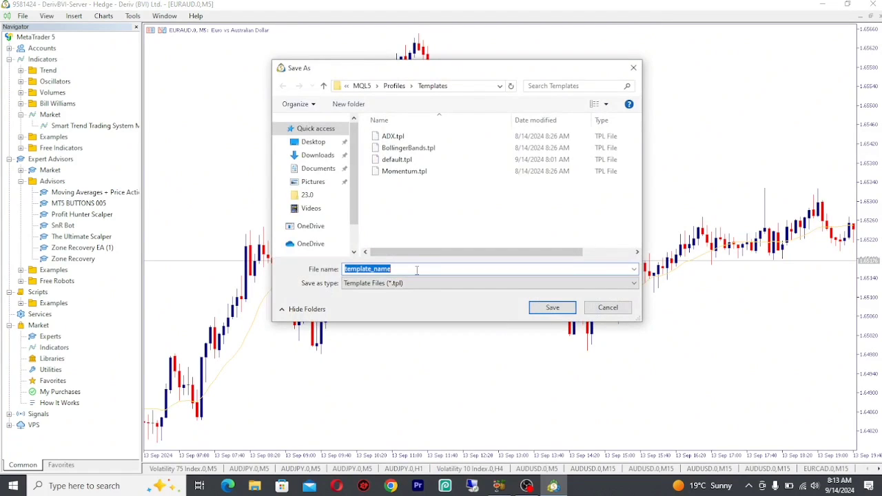
{"action": "type", "text": "default.tpl"}
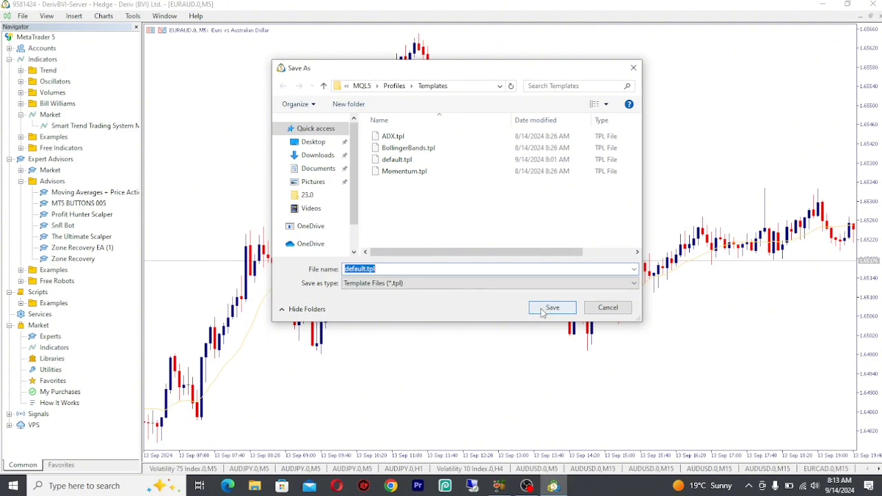
{"action": "left_click", "coordinate": [551, 308]}
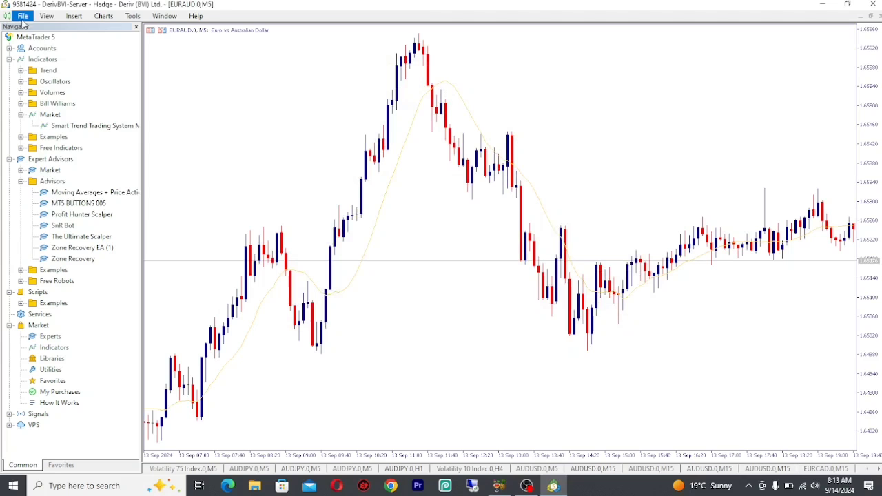
Show Market Watch and launch a new EURCHF chart window, which inherits the new colours.
{"action": "left_click", "coordinate": [47, 15]}
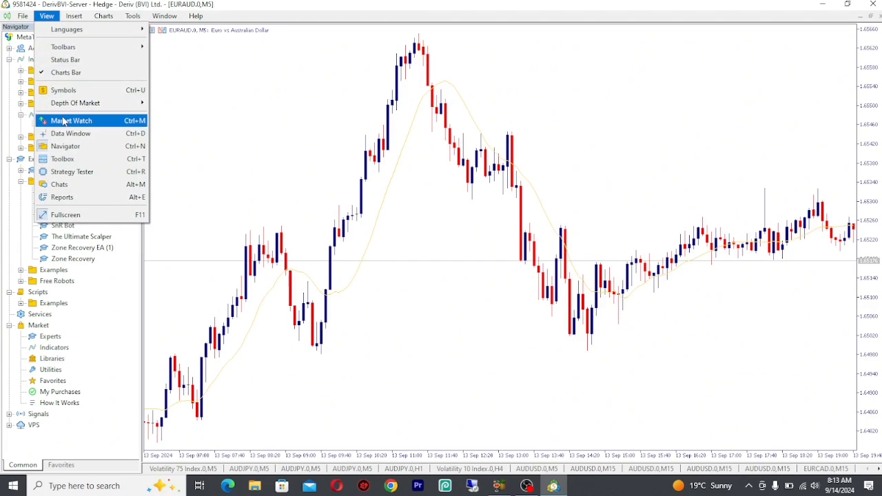
{"action": "left_click", "coordinate": [70, 121]}
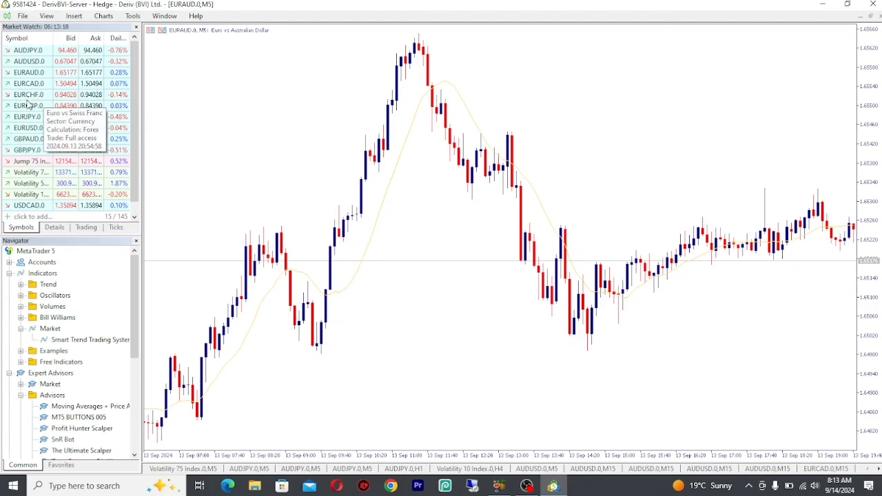
{"action": "right_click", "coordinate": [27, 94]}
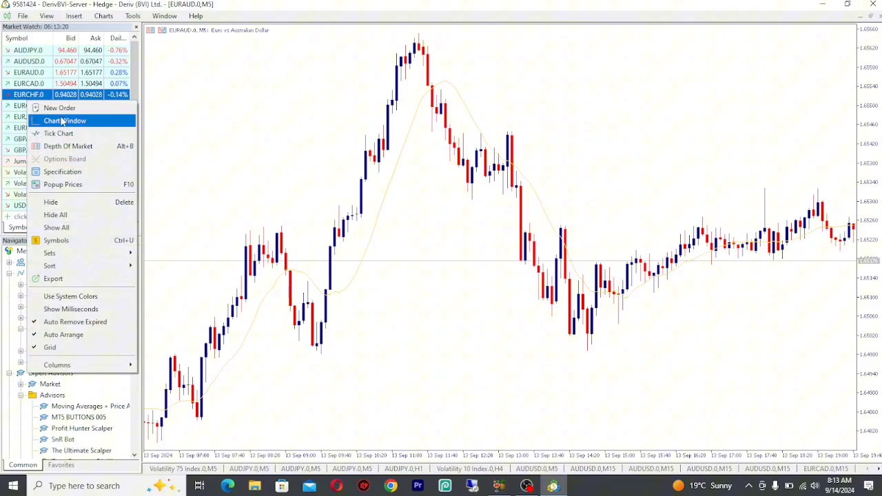
{"action": "left_click", "coordinate": [65, 122]}
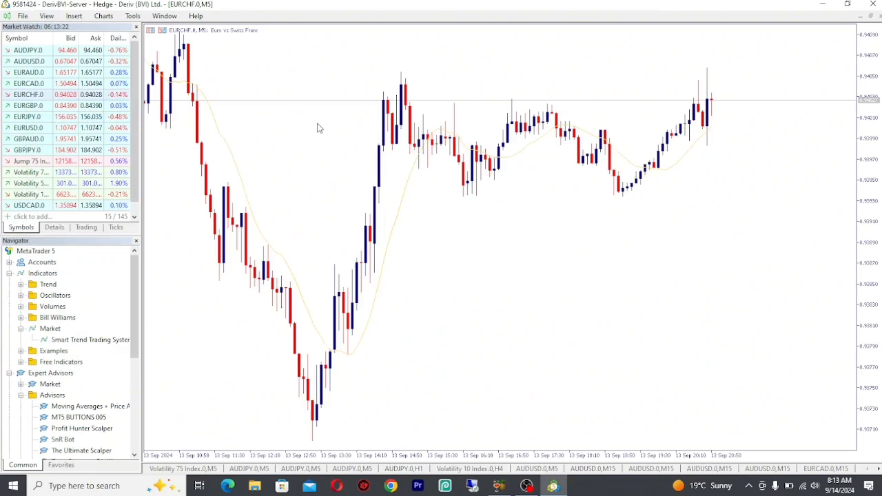